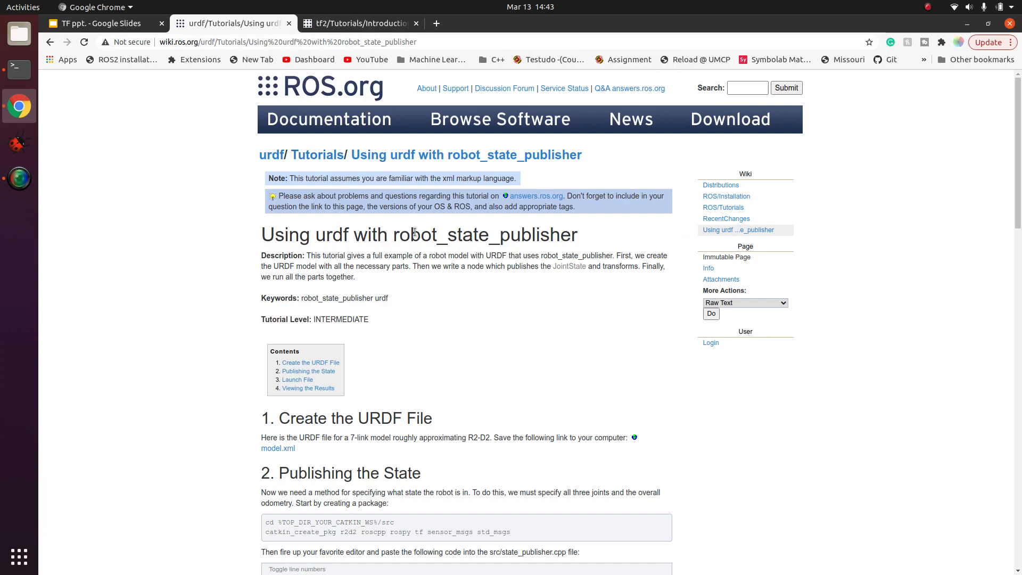
# Mark robot_description in the launch file and scroll back up the page
pyautogui.doubleClick(486, 234)
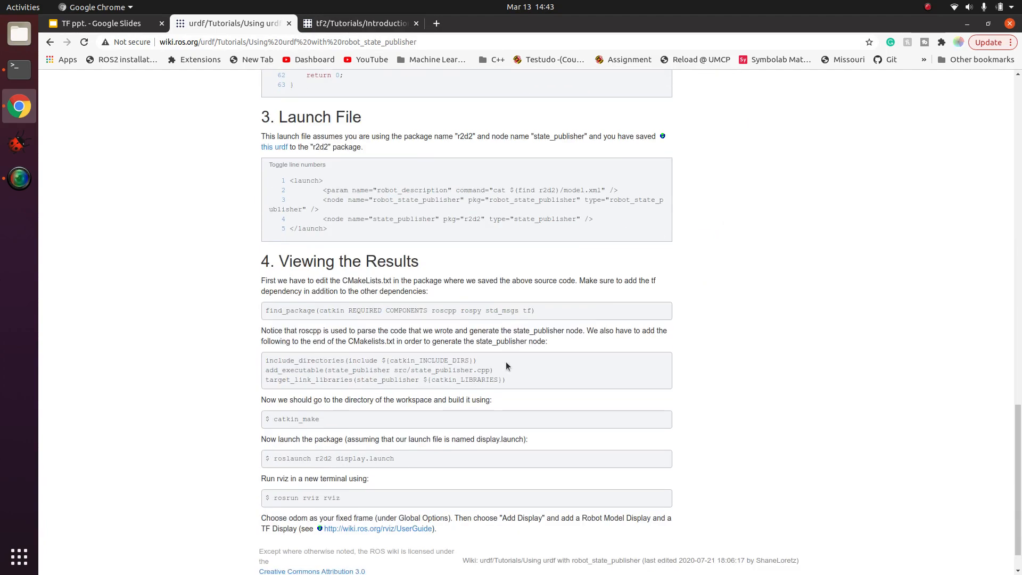
pyautogui.moveTo(332, 192)
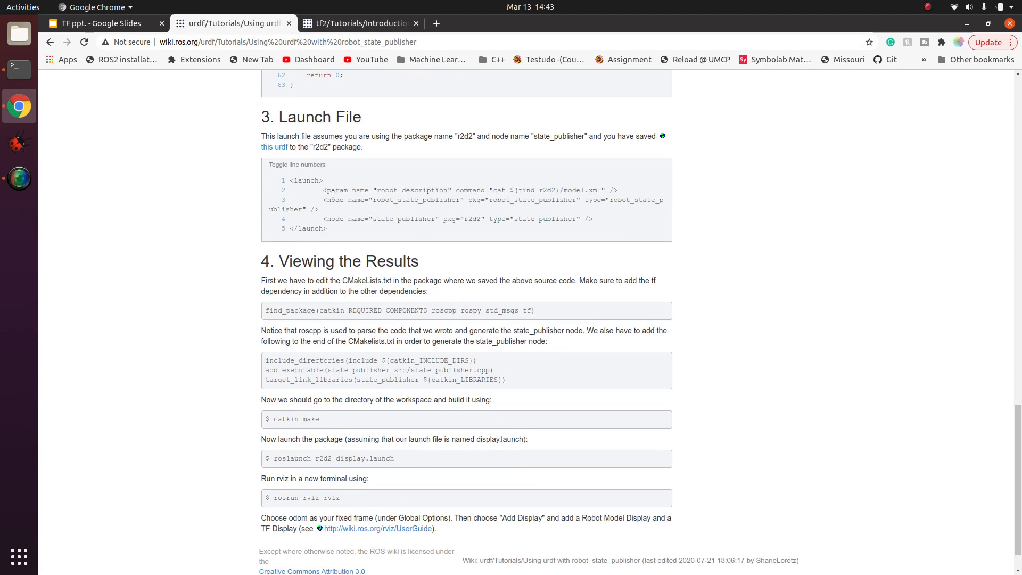
pyautogui.doubleClick(417, 199)
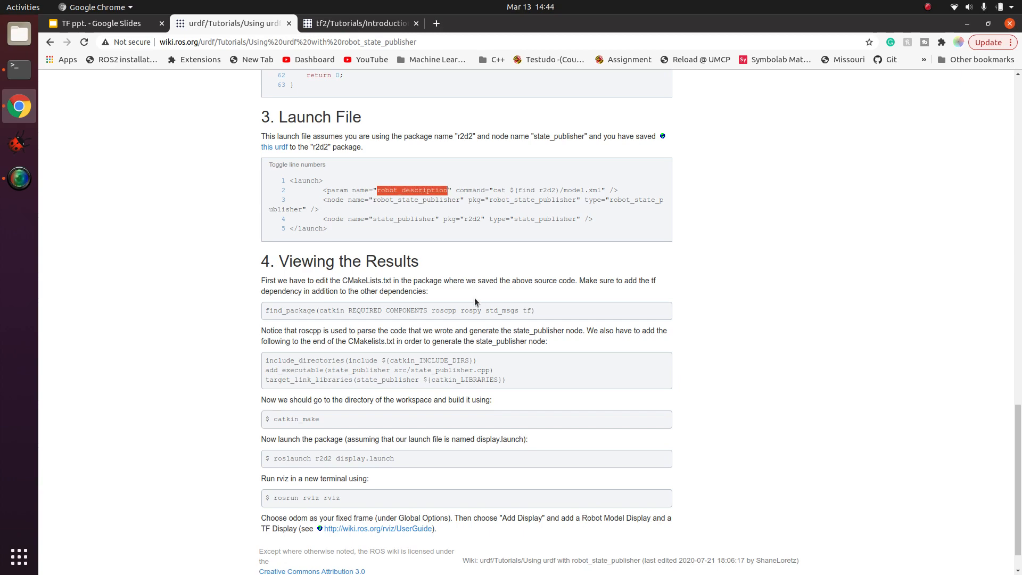
pyautogui.scroll(3)
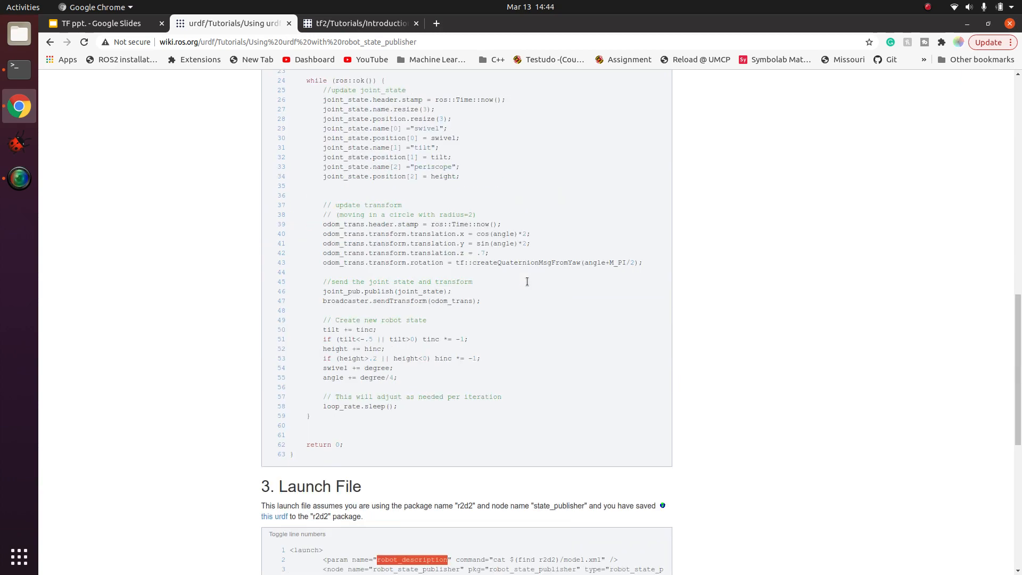
pyautogui.scroll(3)
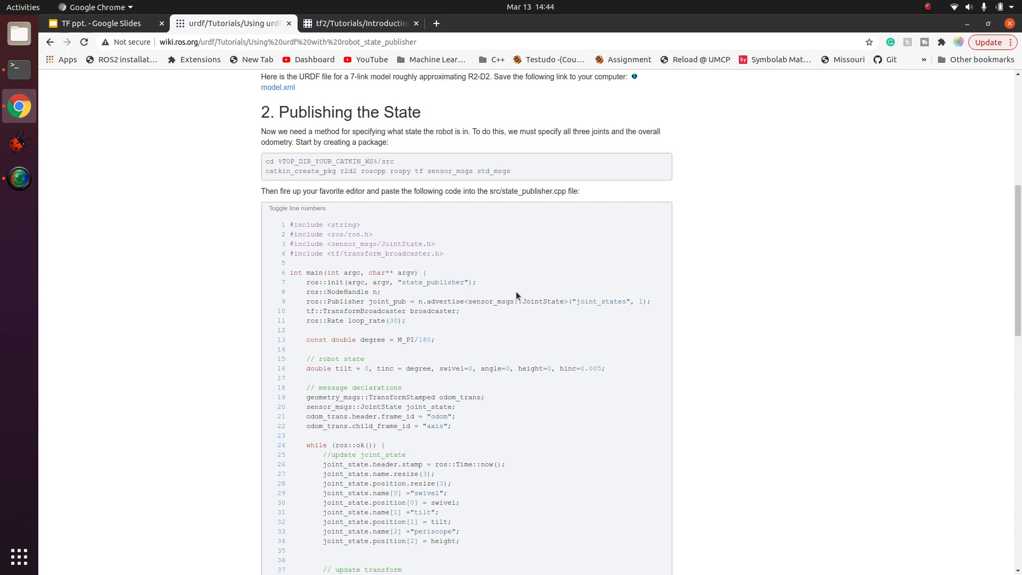
pyautogui.moveTo(455, 4)
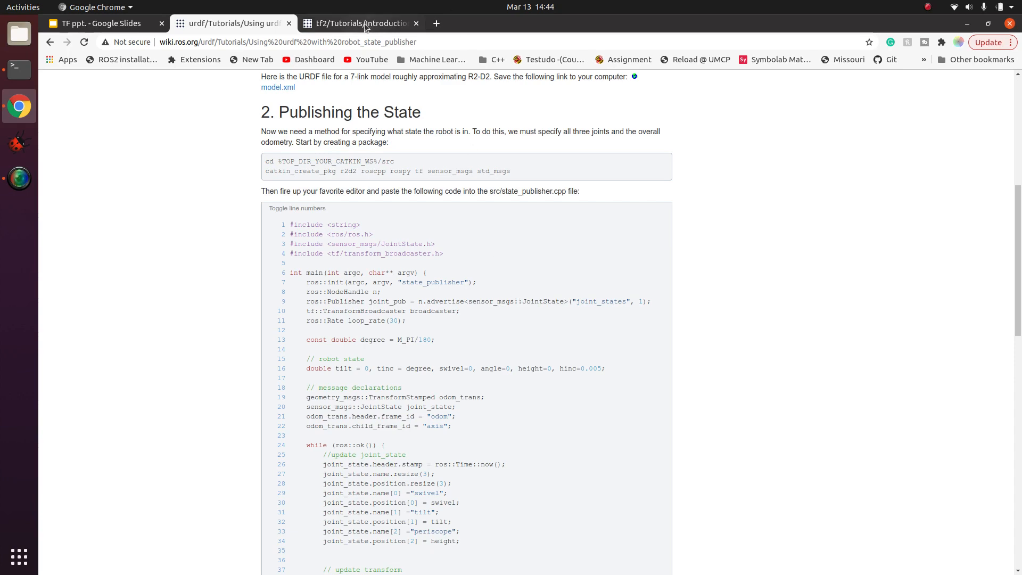
# Switch to the Introduction to tf2 tutorial and select the sudo apt-get install demo command
pyautogui.click(358, 23)
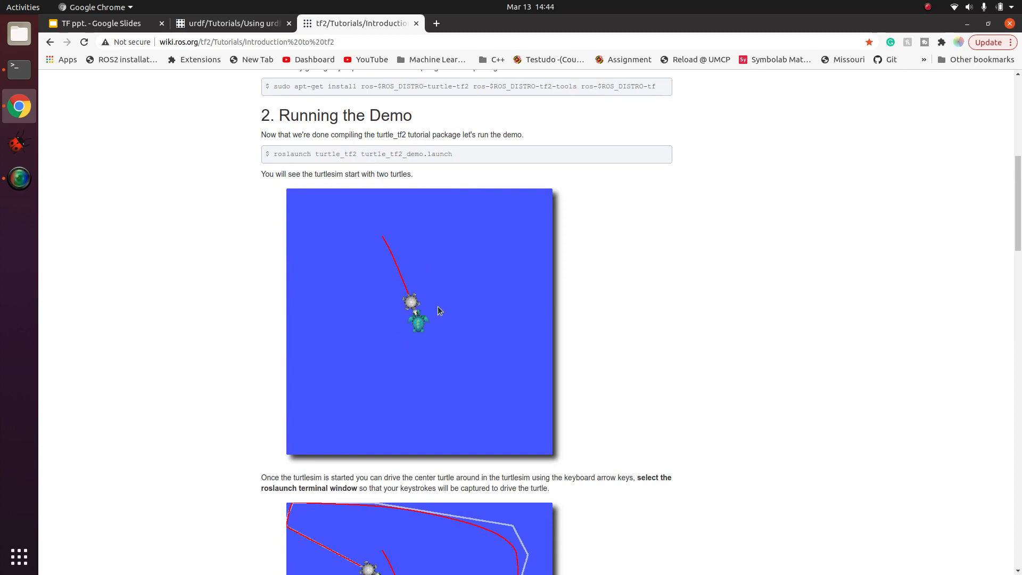
pyautogui.moveTo(437, 311)
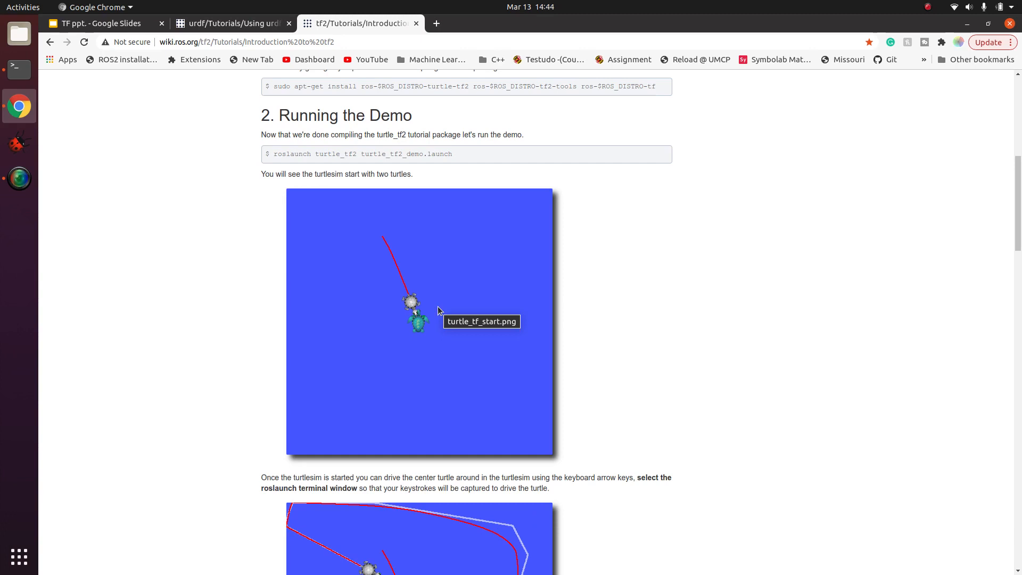
pyautogui.scroll(3)
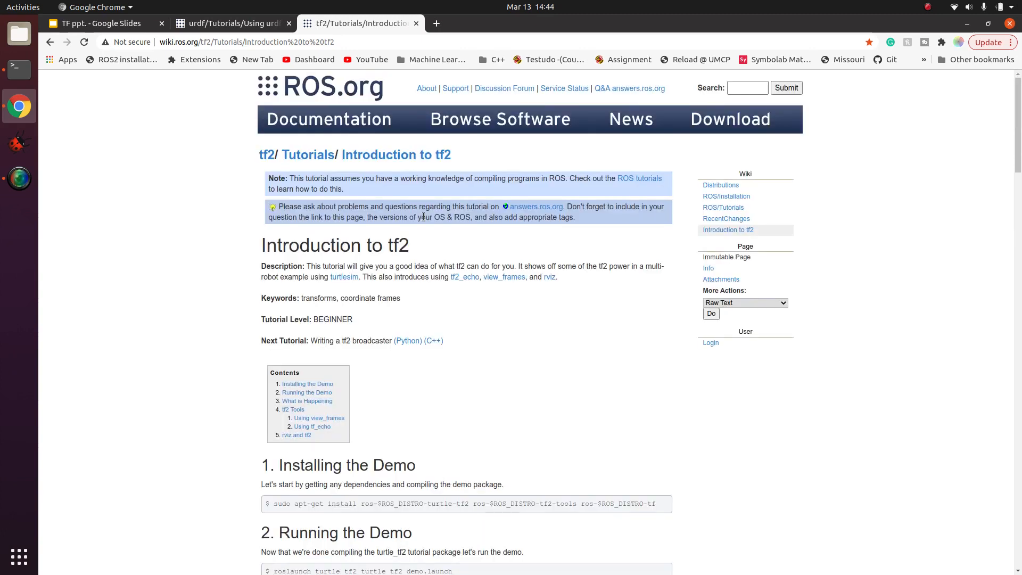
pyautogui.click(337, 43)
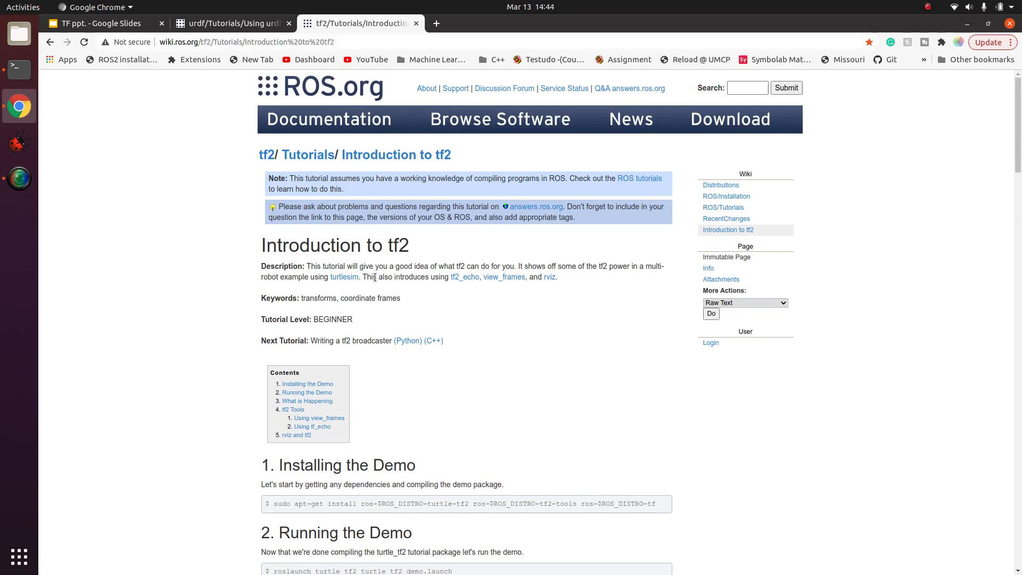
pyautogui.scroll(-3)
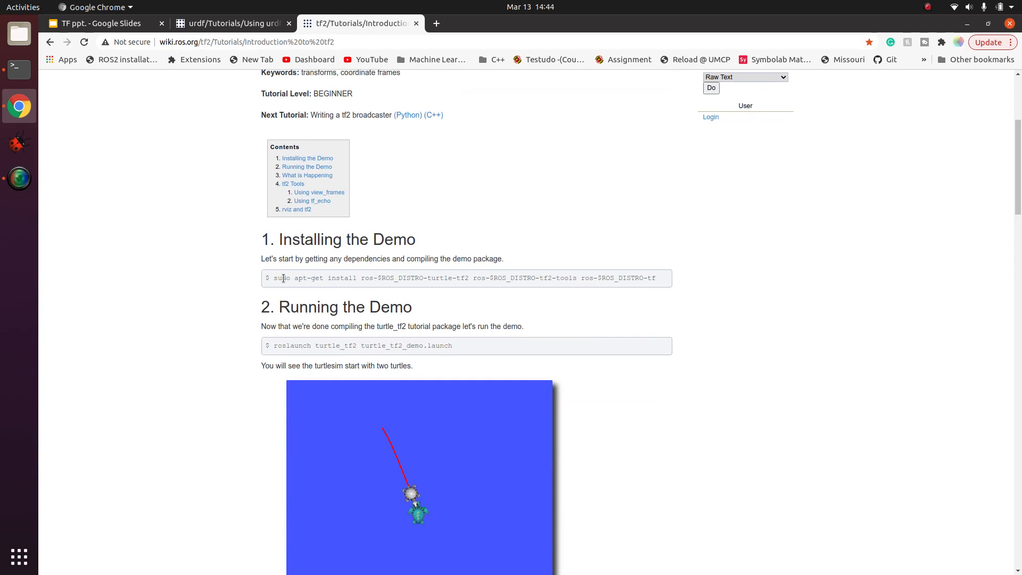
pyautogui.moveTo(275, 278); pyautogui.dragTo(655, 278)
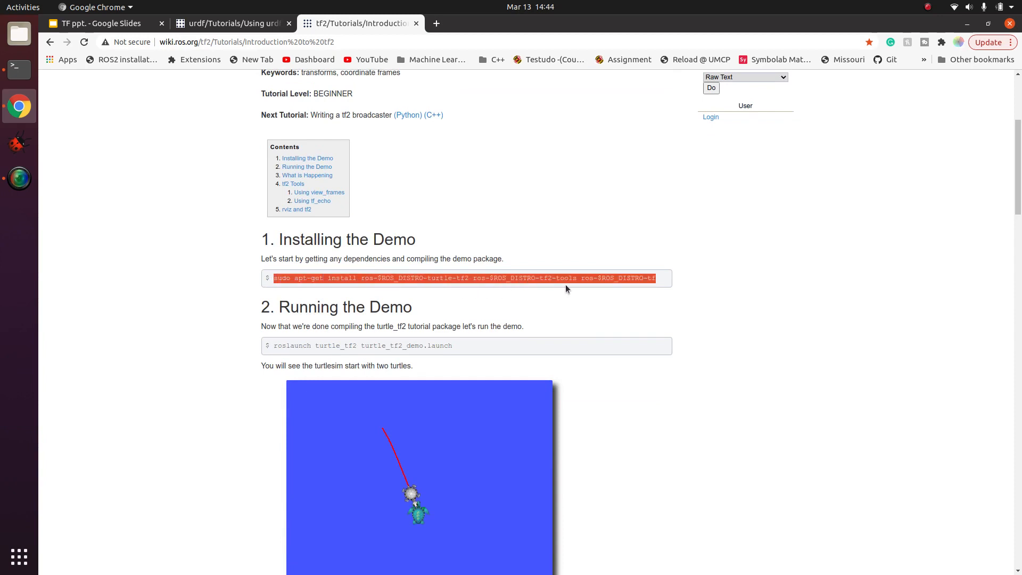
pyautogui.moveTo(676, 279)
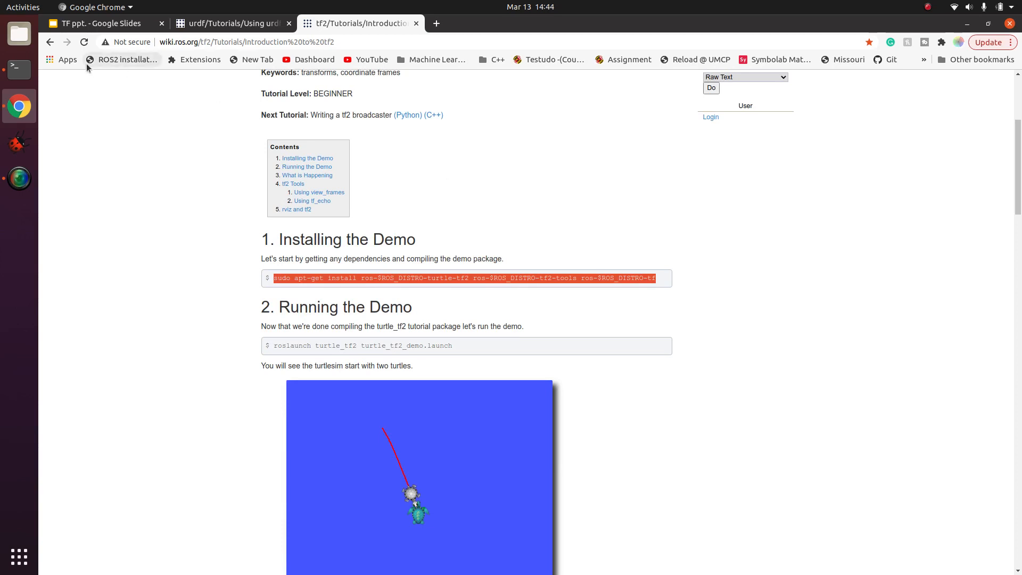
# Open a terminal on the right and enter the apt-get install command for turtle-tf2, tf2-tools and tf
pyautogui.click(19, 68)
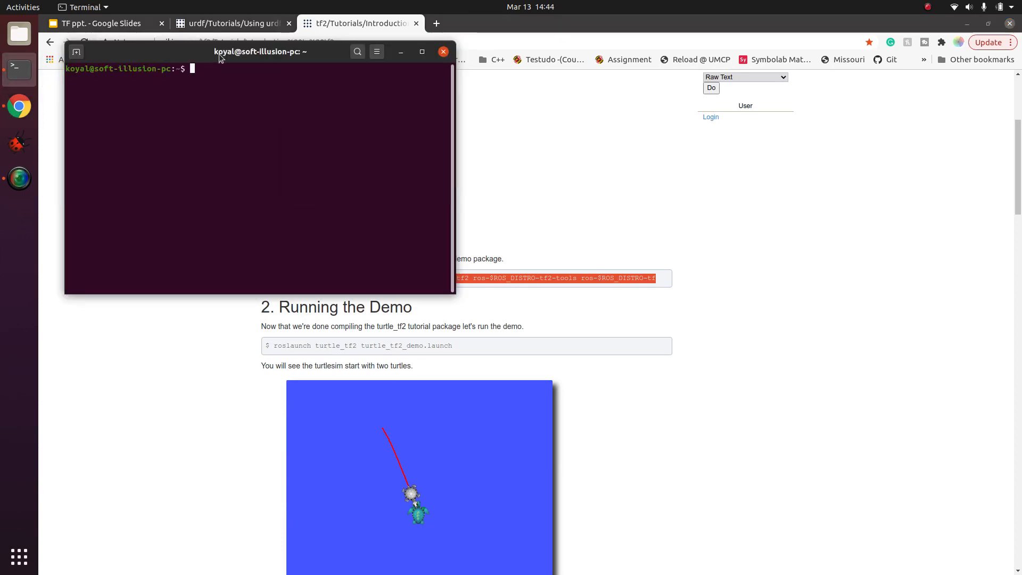
pyautogui.moveTo(260, 51); pyautogui.dragTo(736, 117)
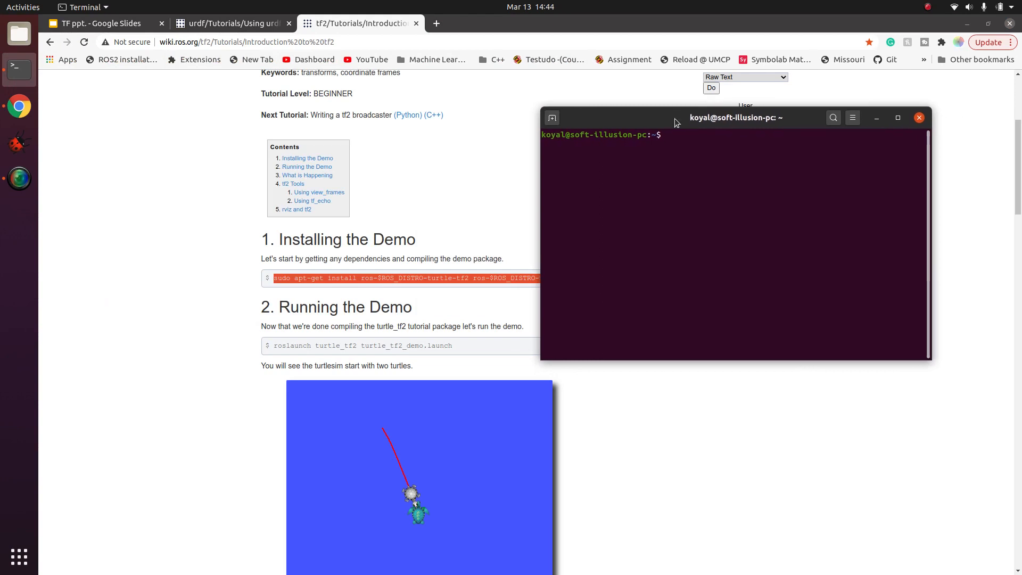
pyautogui.write('sudo apt-get install ros-$ROS_DISTRO-turtle-tf2 ros-$ROS_DISTRO-tf2-tools ros-$ROS_DISTRO-tf')
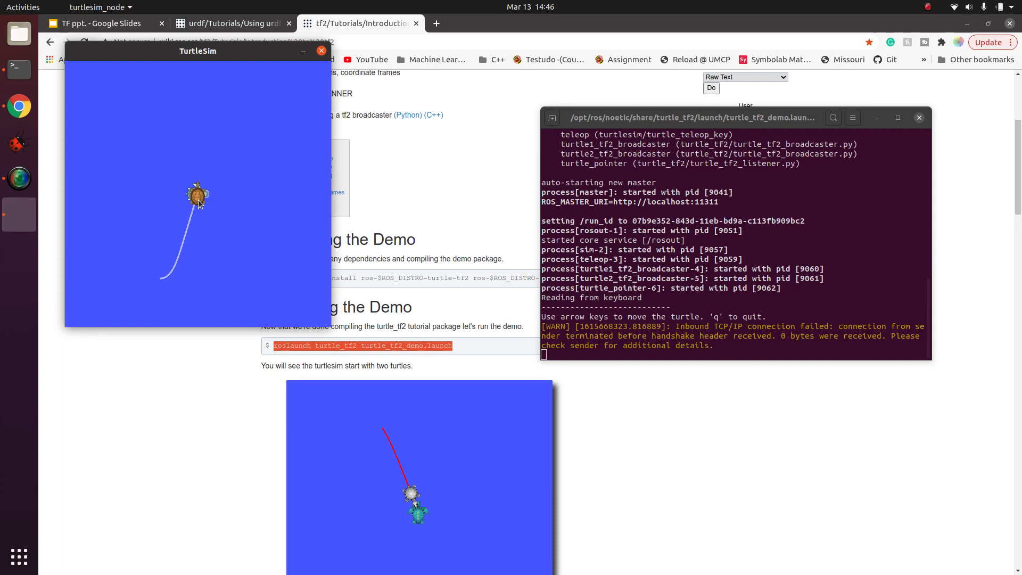
pyautogui.moveTo(665, 222)
pyautogui.write('rosrun rqt')
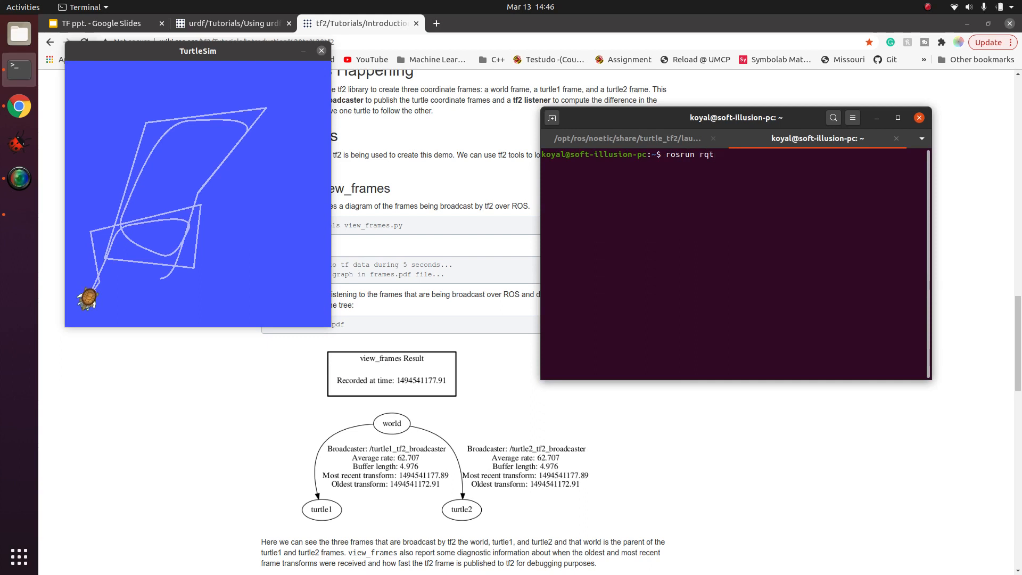
# Complete the command to rosrun rqt_gui rqt_gui and run it
pyautogui.write('_gui rqt_gui')
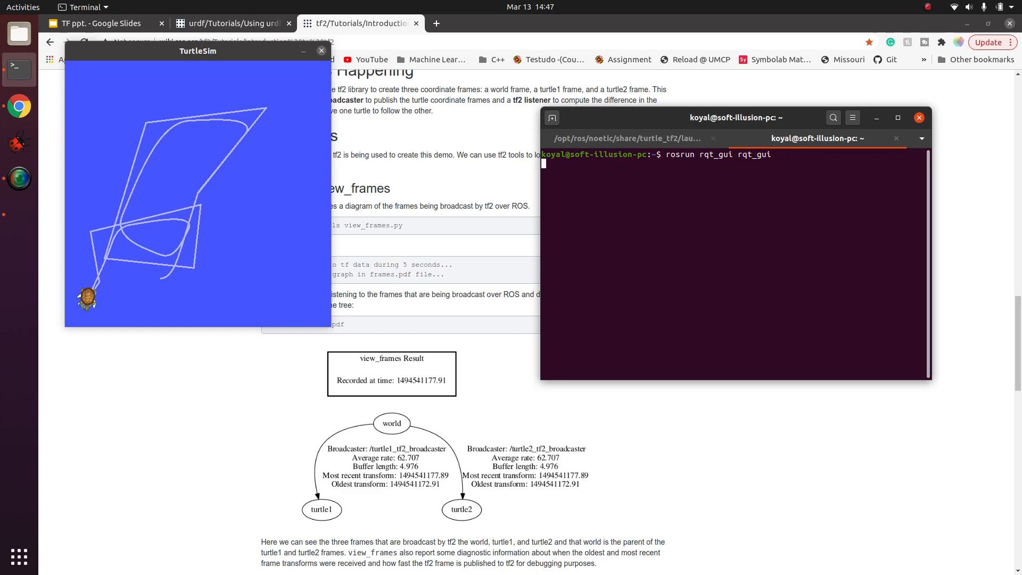
pyautogui.press('Return')
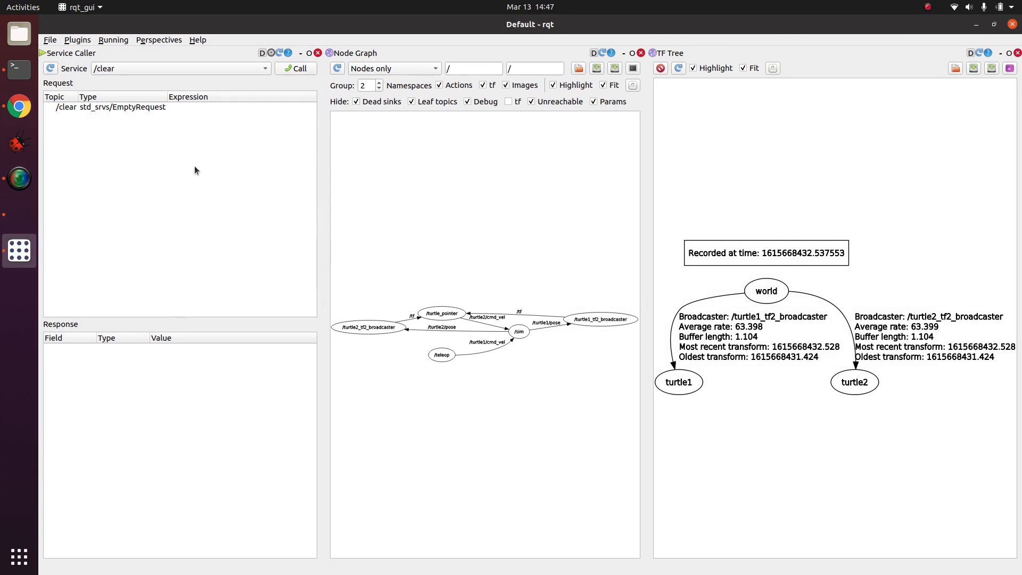
pyautogui.moveTo(166, 7)
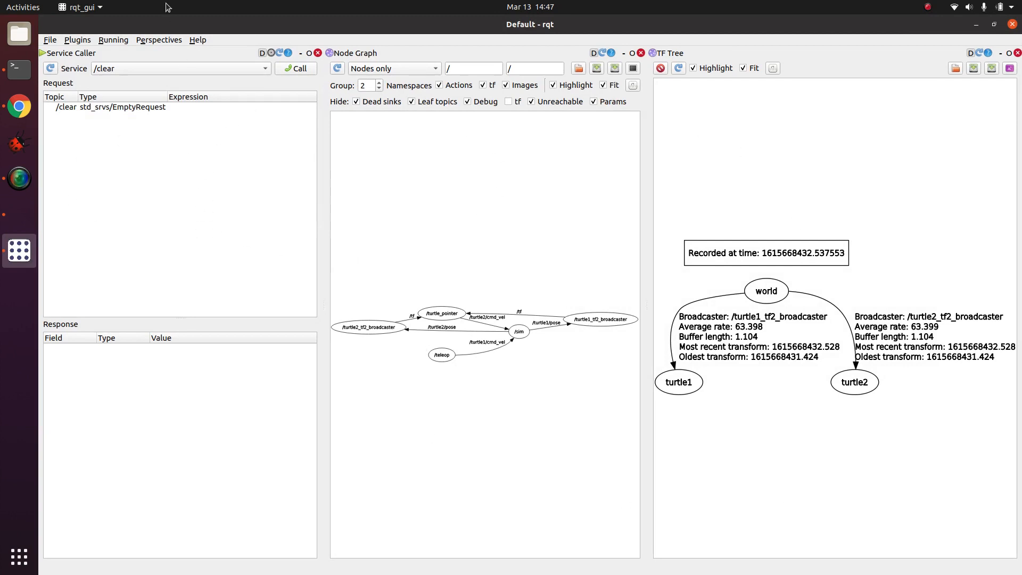
pyautogui.click(77, 40)
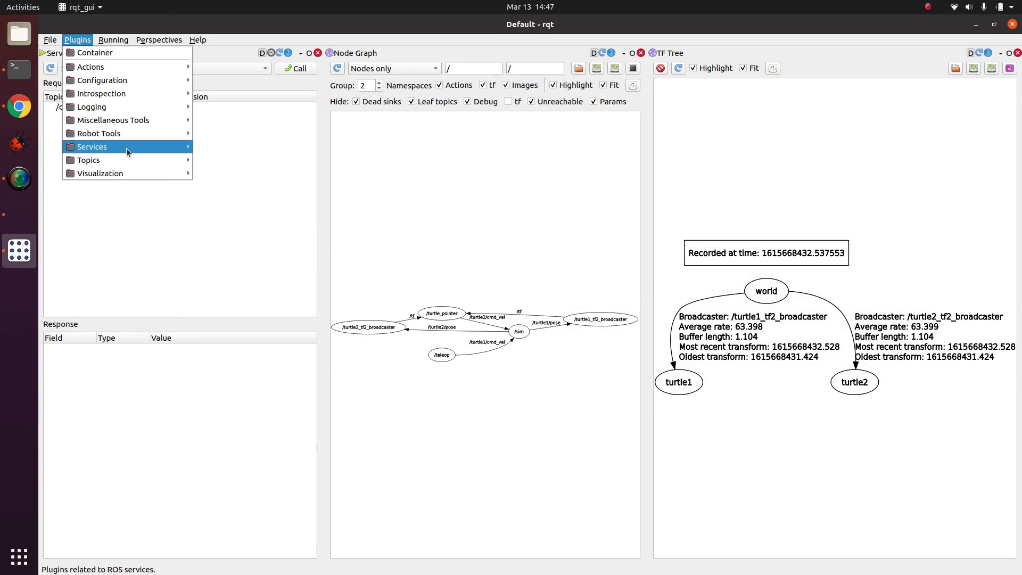
pyautogui.moveTo(101, 174)
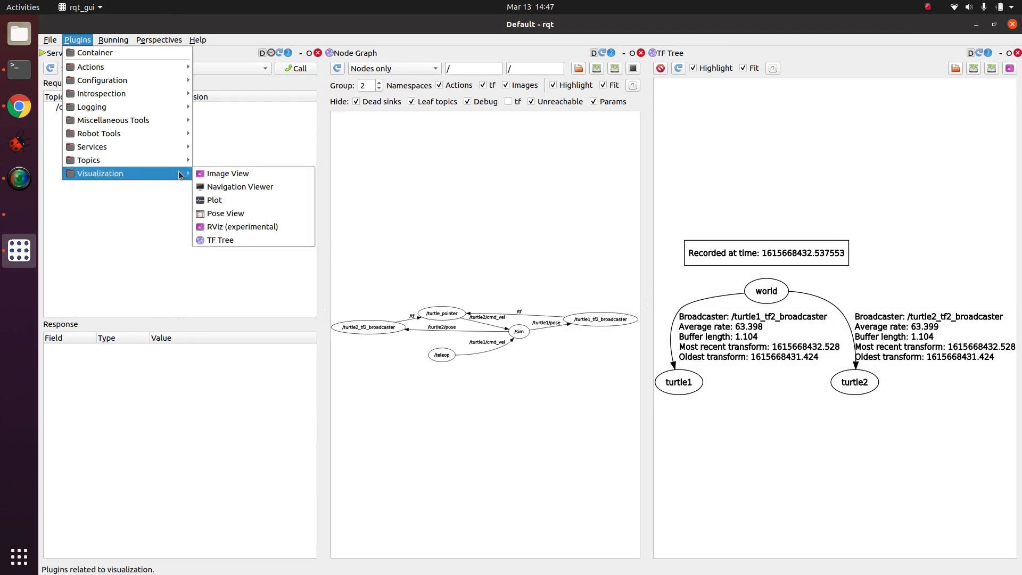
pyautogui.moveTo(220, 239)
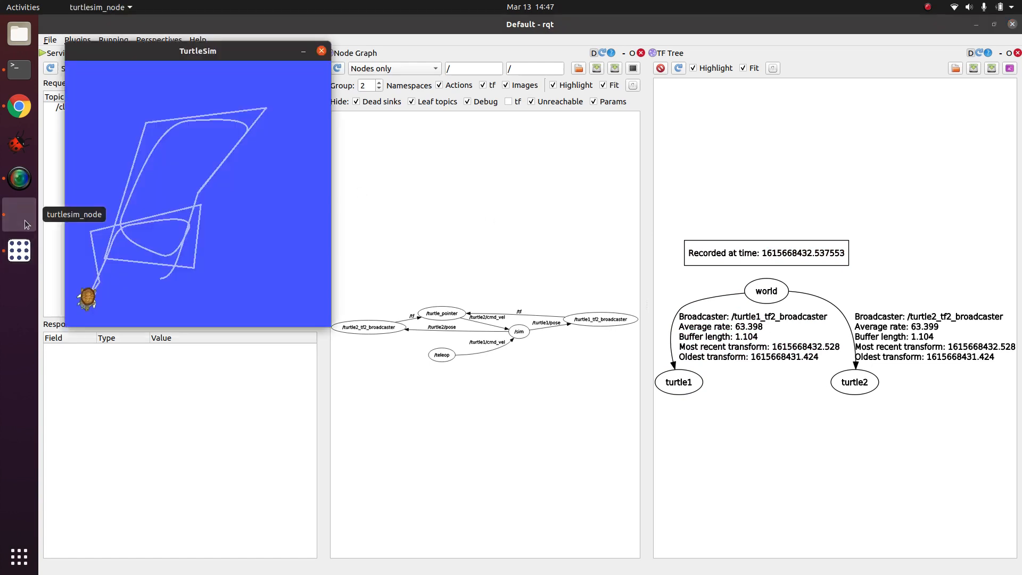
pyautogui.moveTo(88, 312)
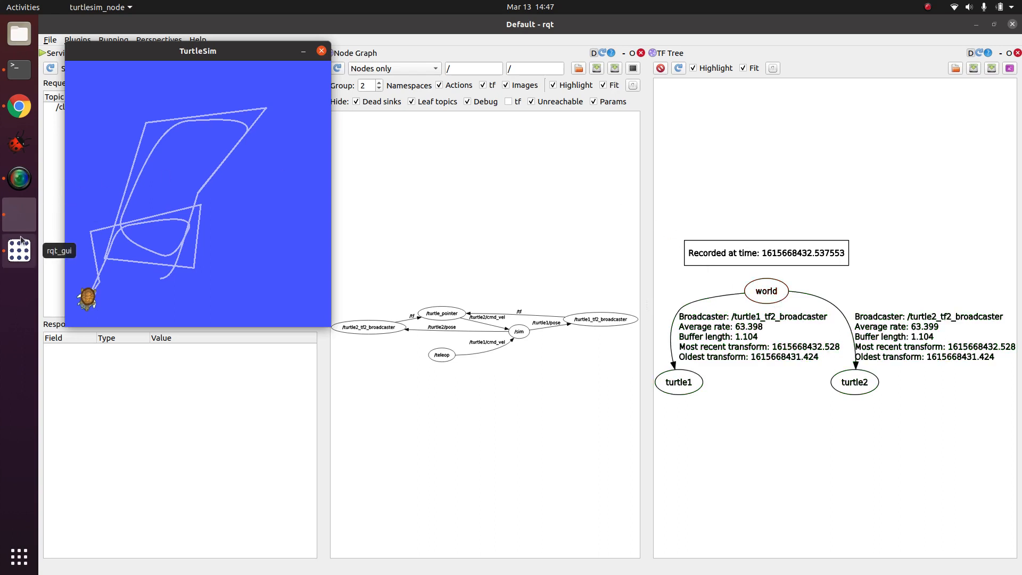
pyautogui.moveTo(18, 215)
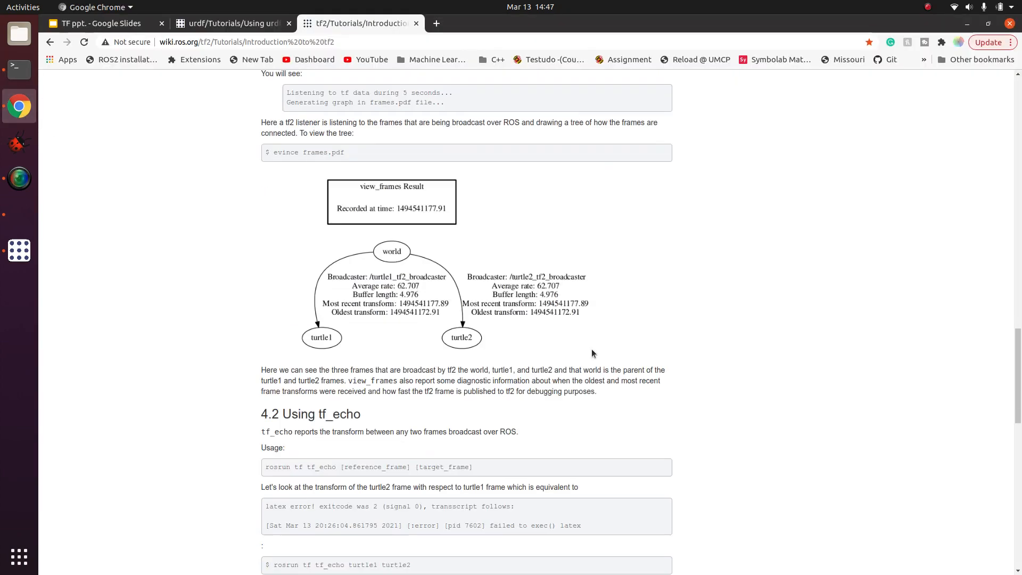
# Scroll the tutorial down past the tf_echo output to the rviz and tf2 section
pyautogui.scroll(-3)
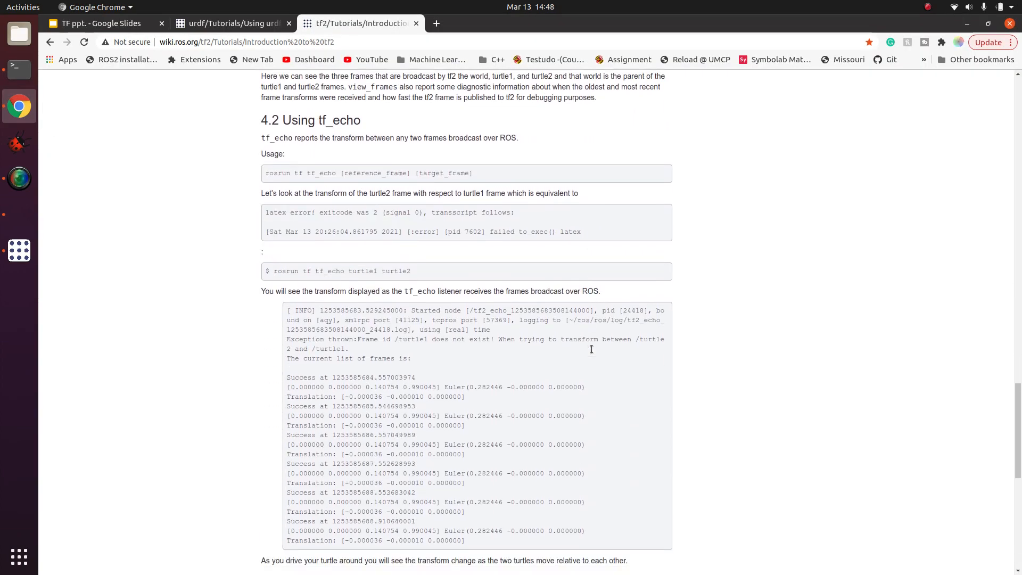
pyautogui.scroll(-3)
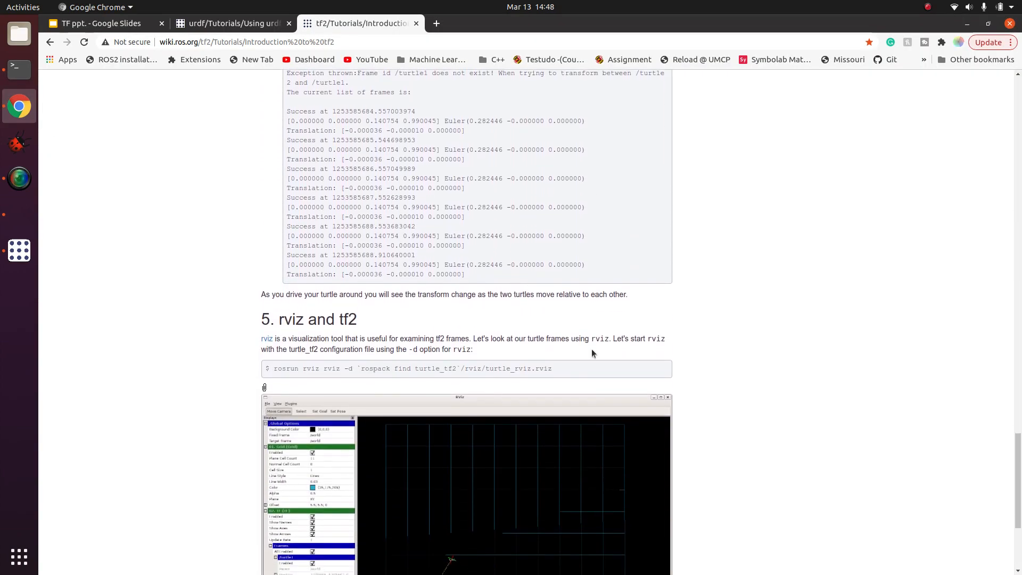
pyautogui.moveTo(577, 386)
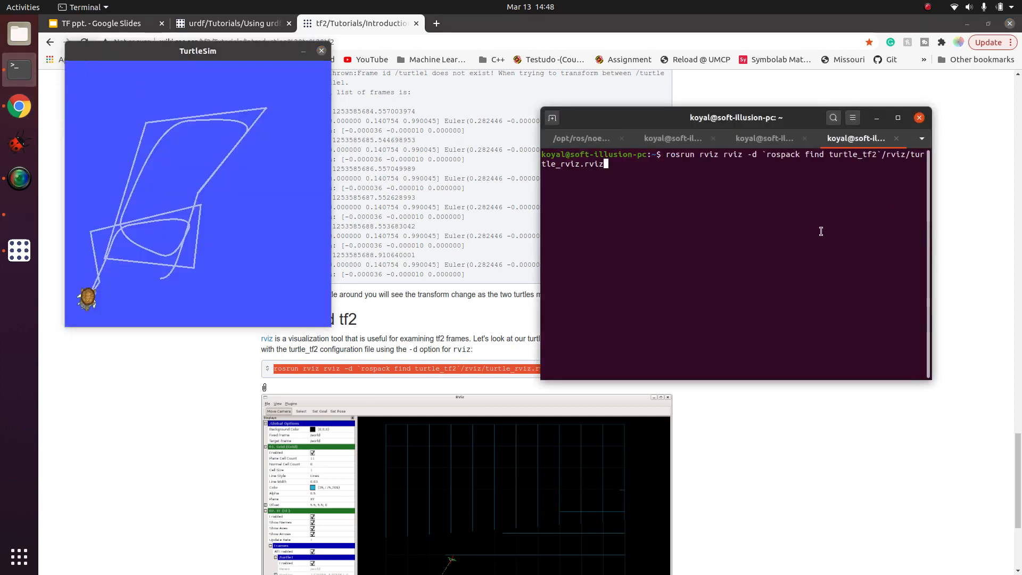
# Launch RViz with the turtle_rviz configuration and move the TurtleSim window out of the way
pyautogui.press('Return')
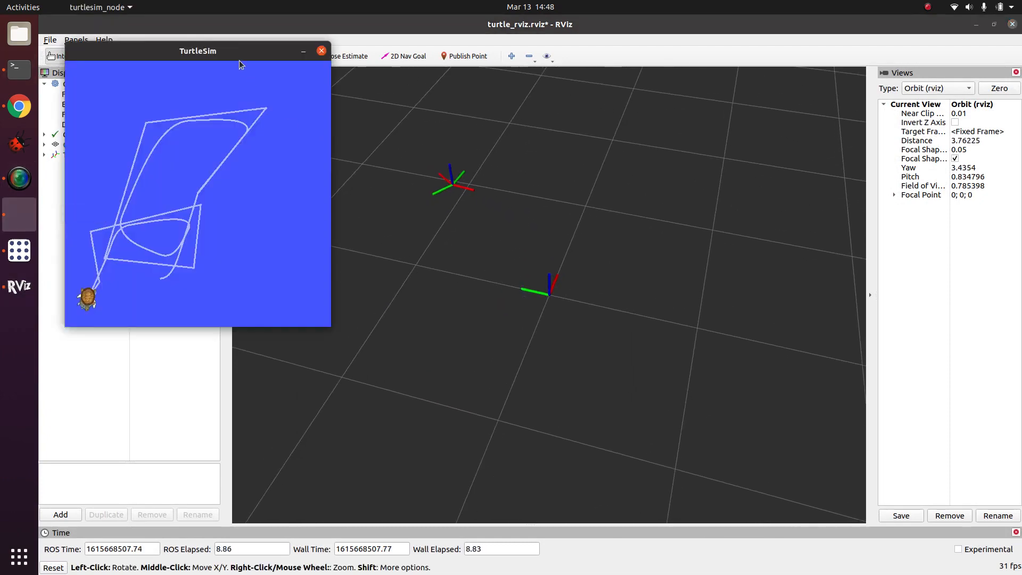
pyautogui.moveTo(198, 51); pyautogui.dragTo(744, 260)
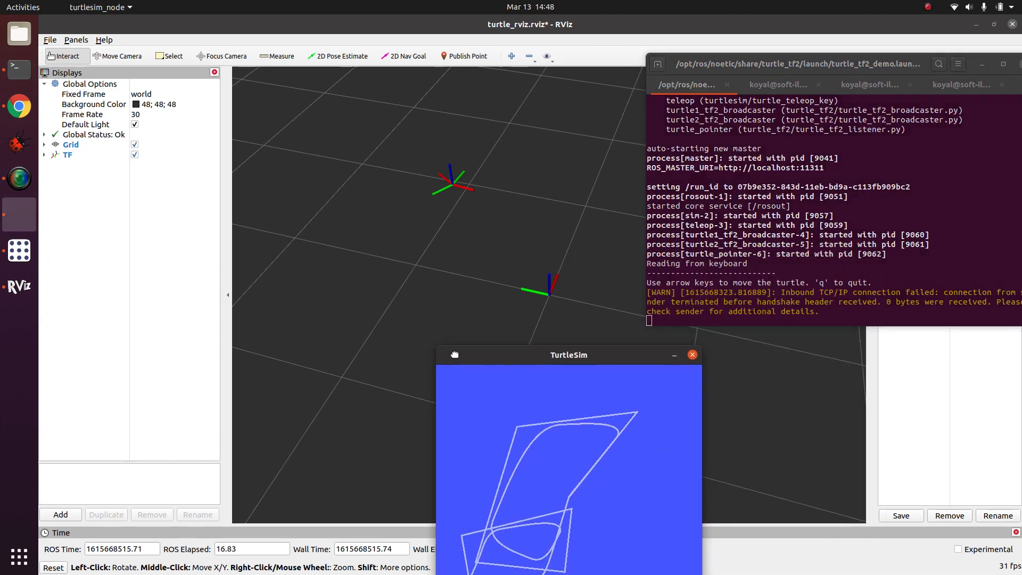
pyautogui.moveTo(568, 354); pyautogui.dragTo(226, 175)
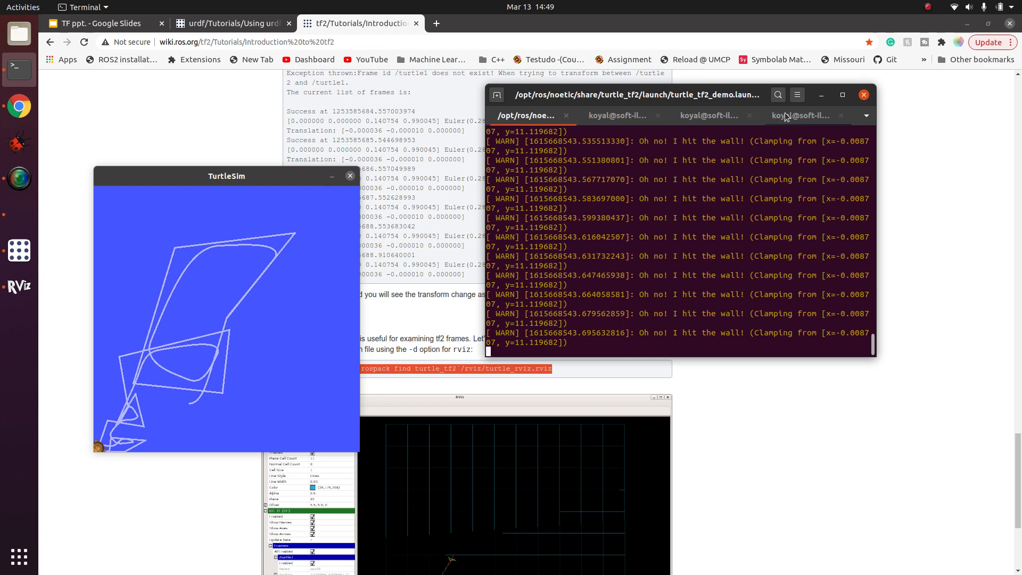
# In a fresh terminal tab, start typing 'rosrun tf static_transform_publisher'
pyautogui.click(801, 115)
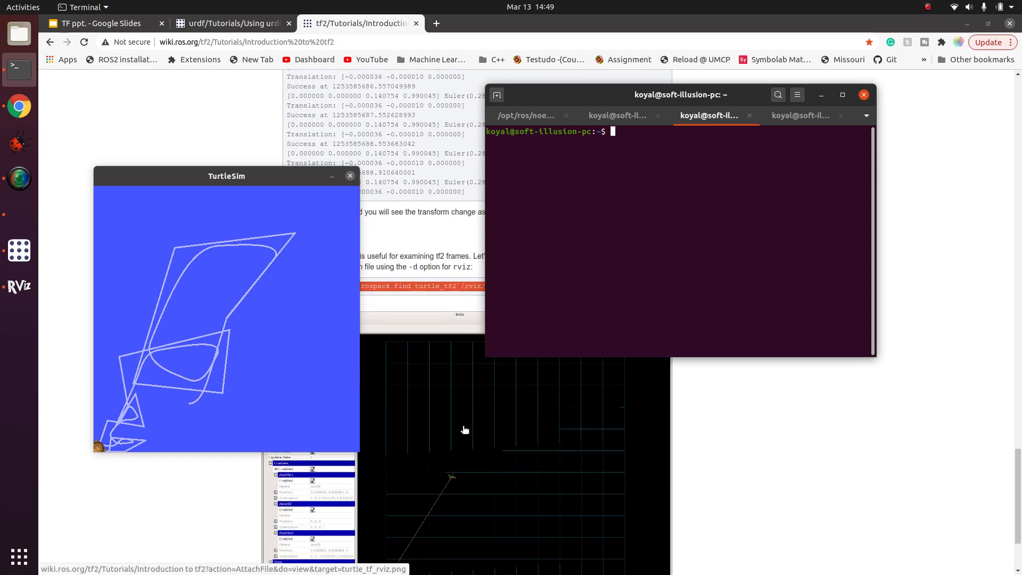
pyautogui.write('ros')
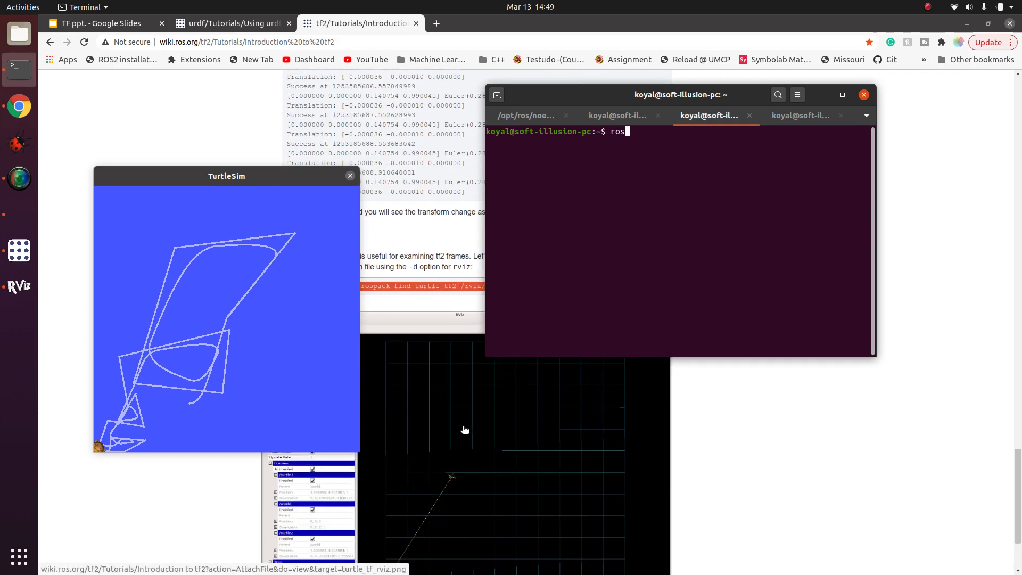
pyautogui.write('run')
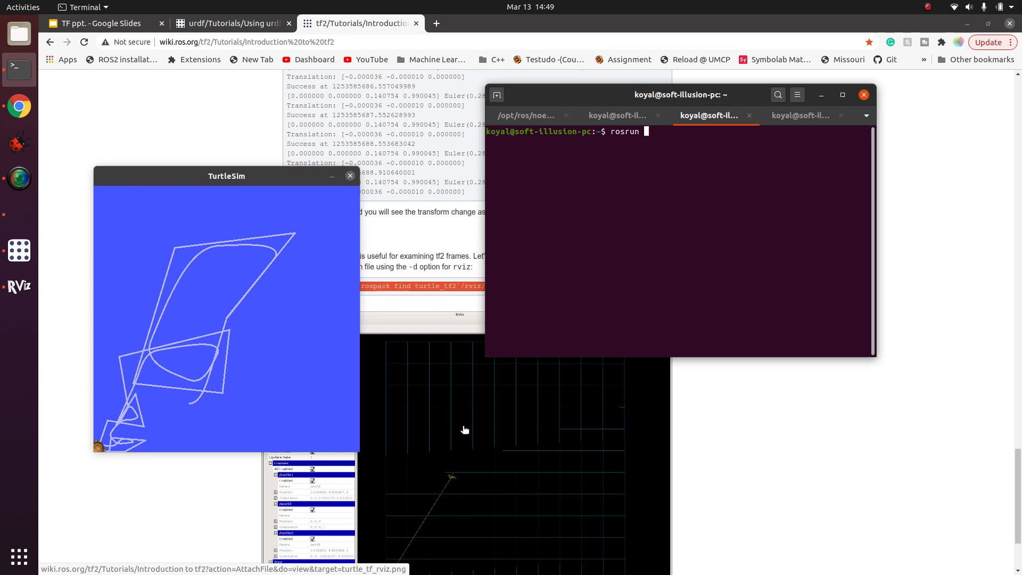
pyautogui.write('tf')
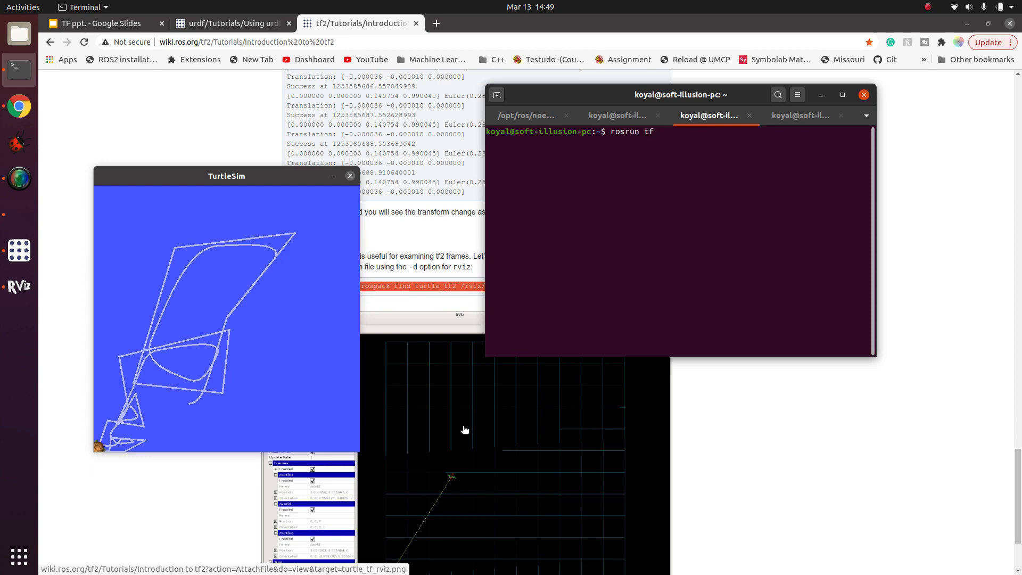
pyautogui.write('static_transform_publisher')
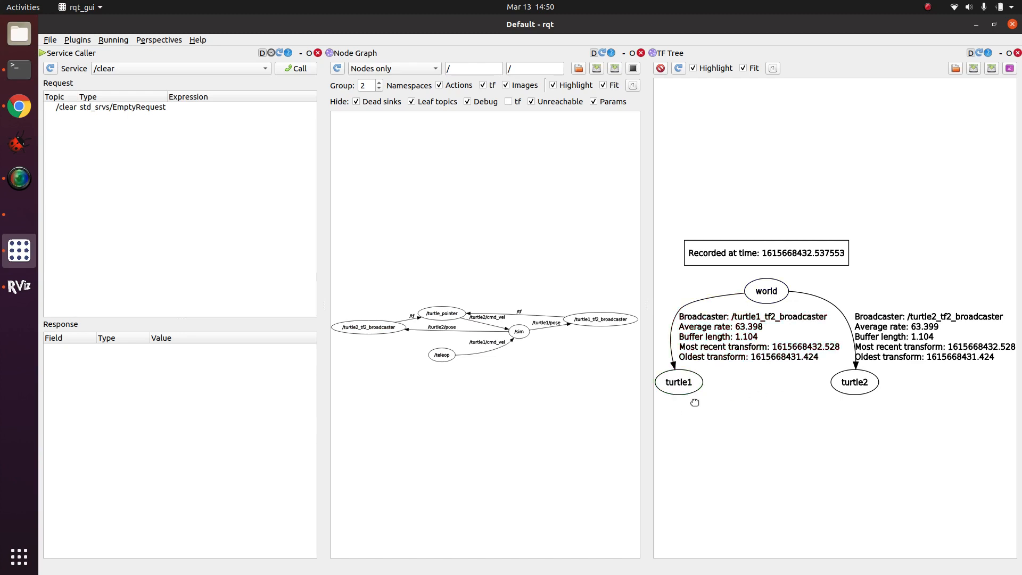
# Complete the publisher with '0 0 1 0 0 0 turtle1 camera 100' to publish a camera frame above turtle1
pyautogui.click(19, 68)
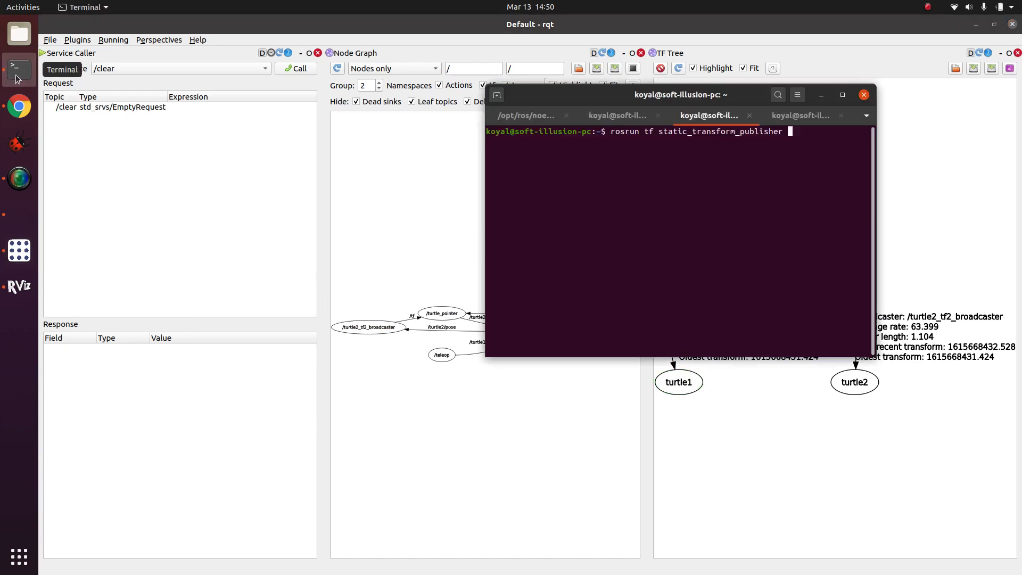
pyautogui.moveTo(680, 95); pyautogui.dragTo(446, 176)
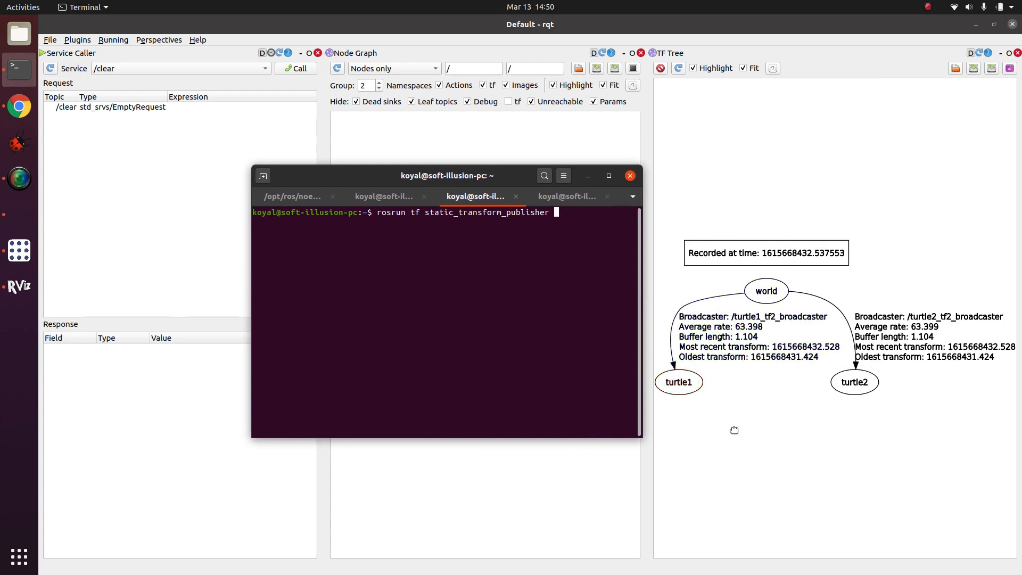
pyautogui.moveTo(495, 309)
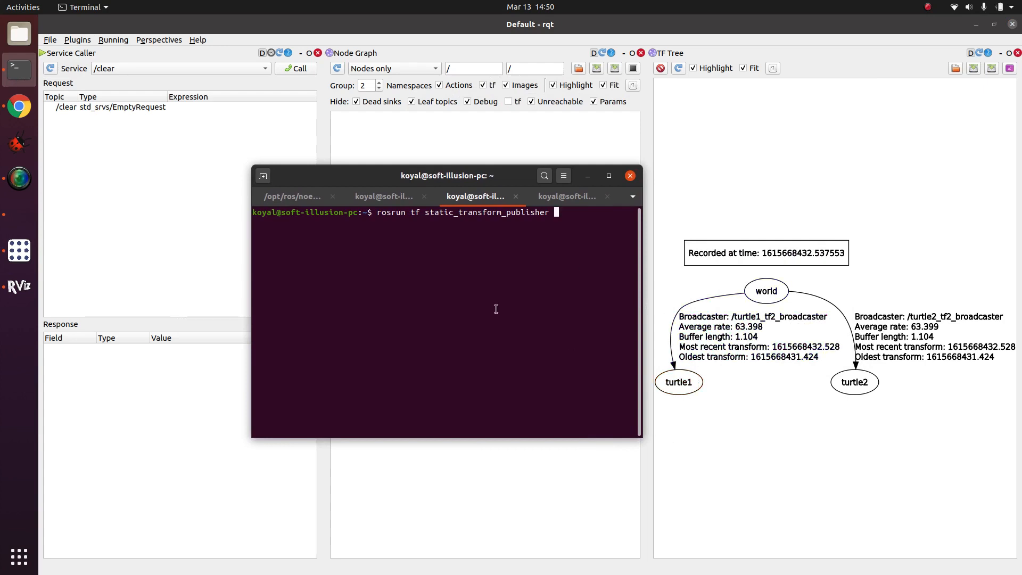
pyautogui.write('0 0 1 0 0 0')
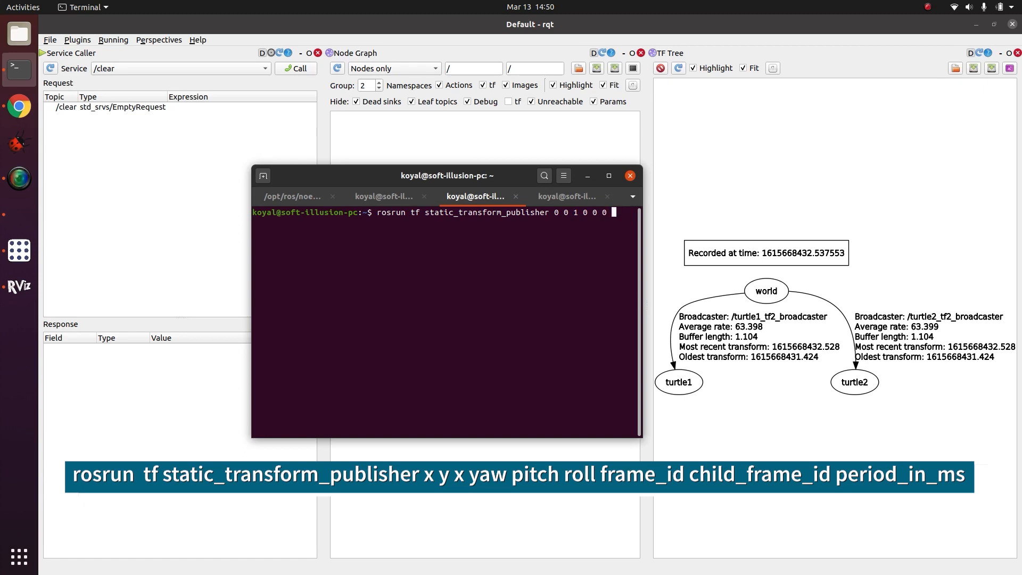
pyautogui.write('turt')
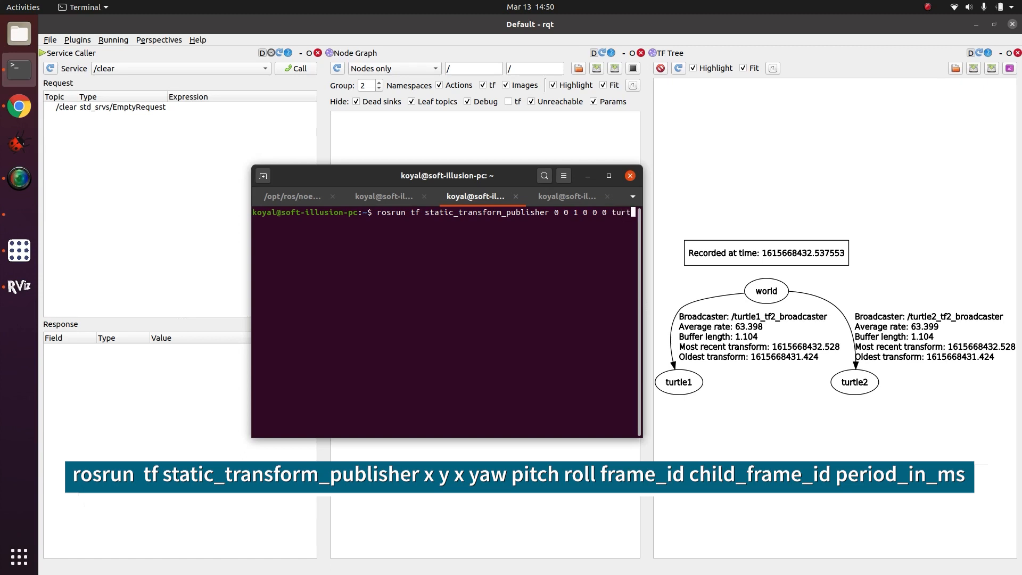
pyautogui.write('1')
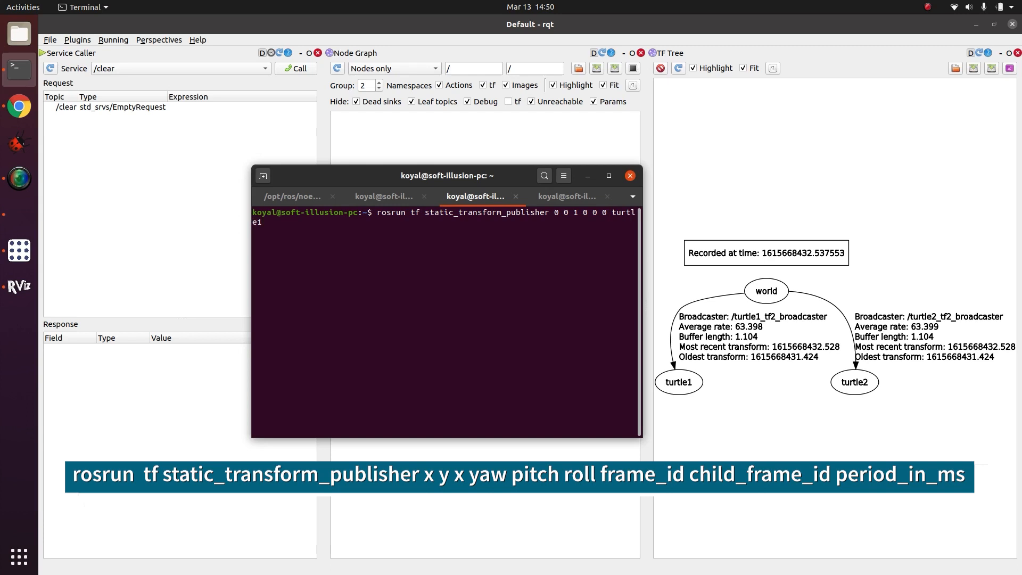
pyautogui.write('camera')
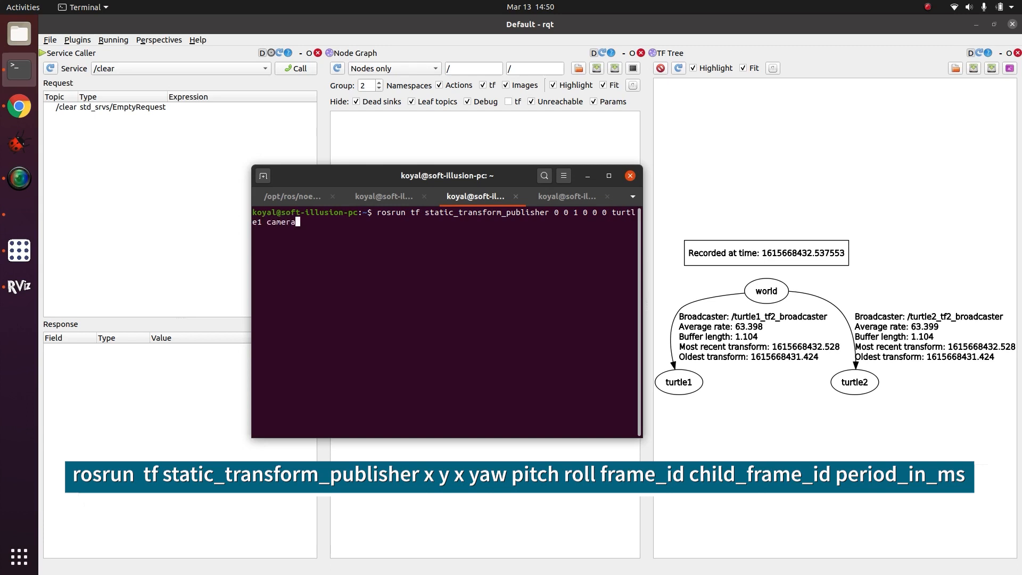
pyautogui.write('100')
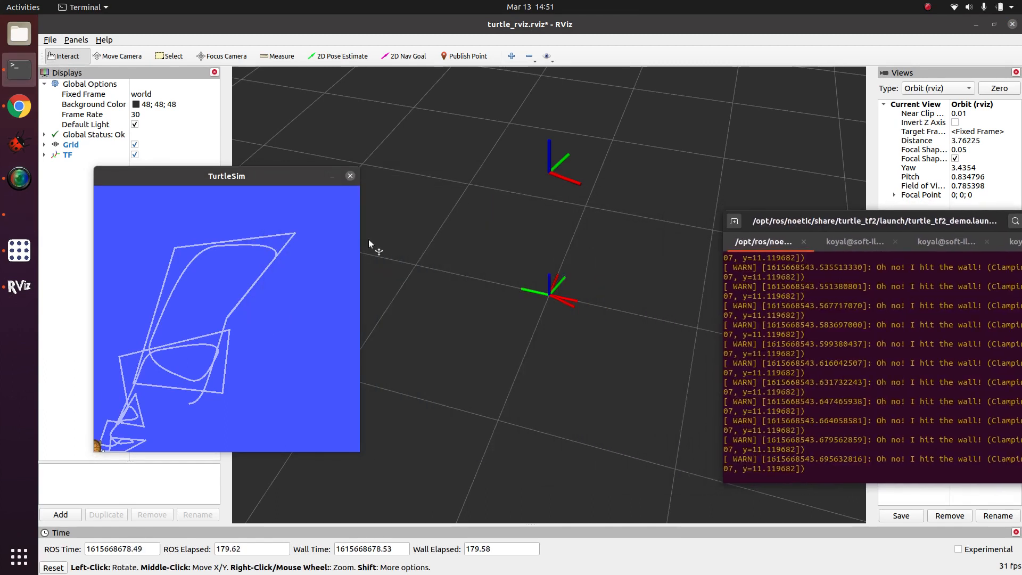
pyautogui.moveTo(885, 350)
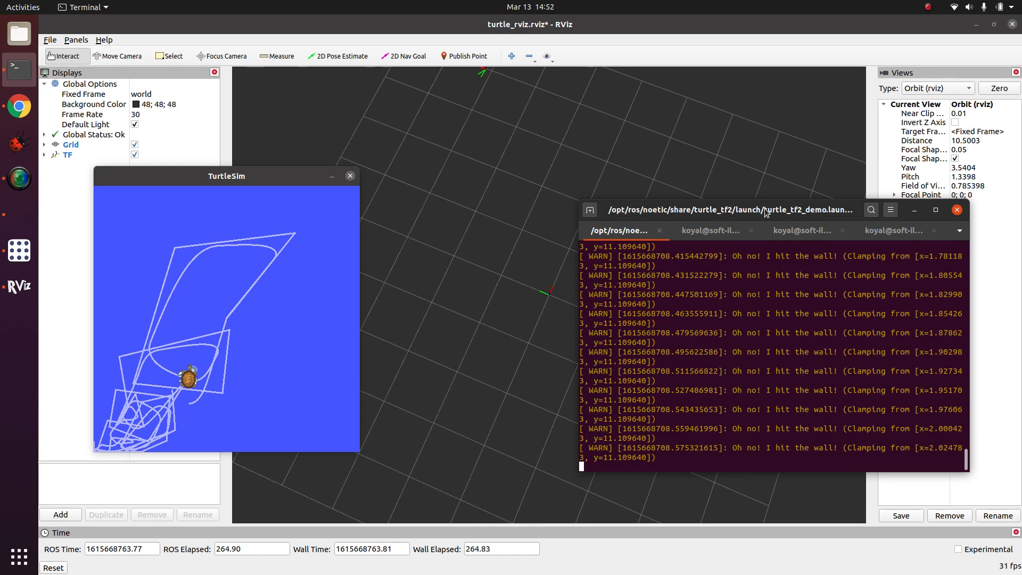
# Open a new terminal tab at an empty prompt
pyautogui.click(893, 230)
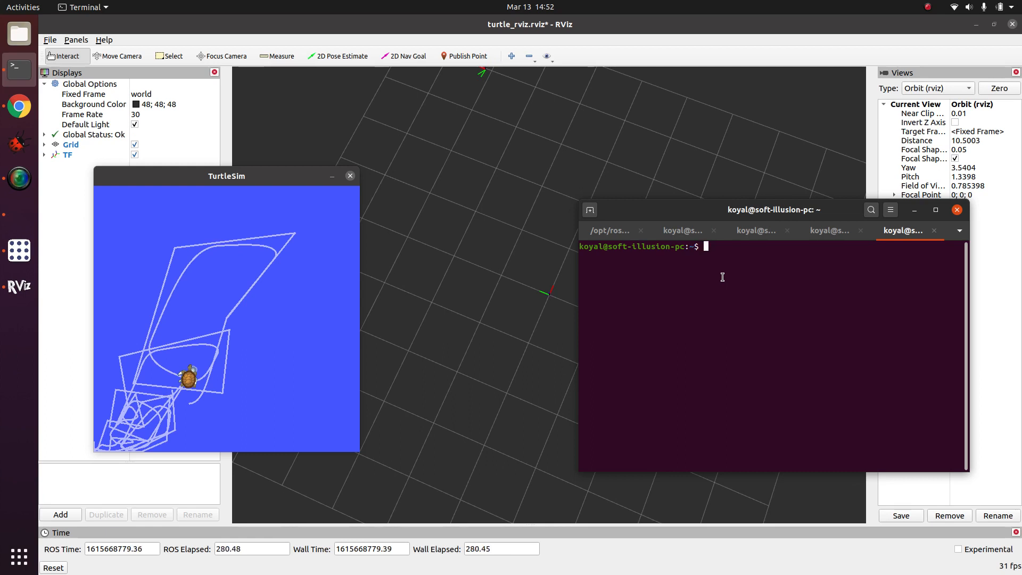
# Run 'rosrun tf tf_echo turtle1 turtle2', then return to the demo launch output
pyautogui.write('rosrun tf tf')
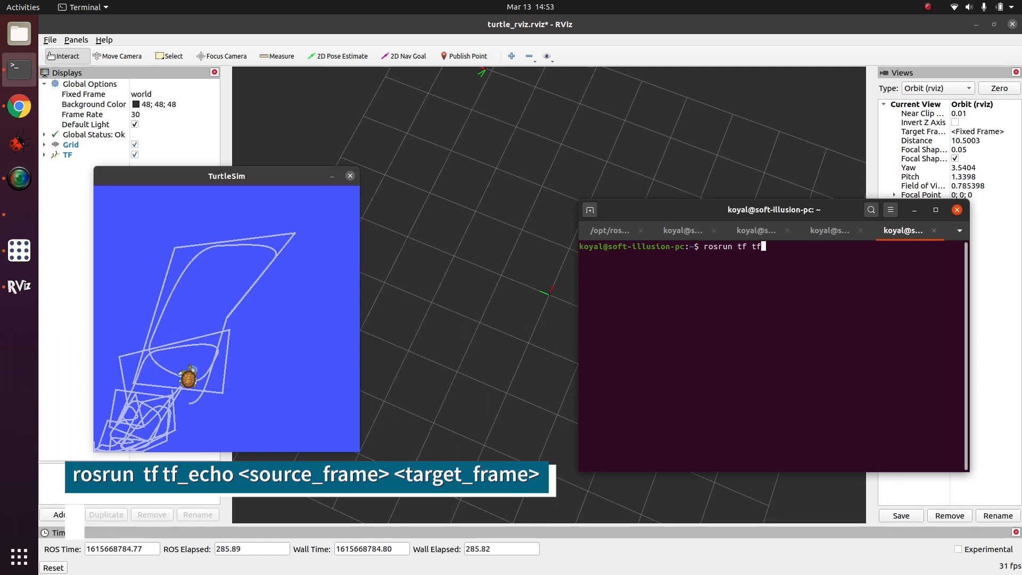
pyautogui.write('_echo')
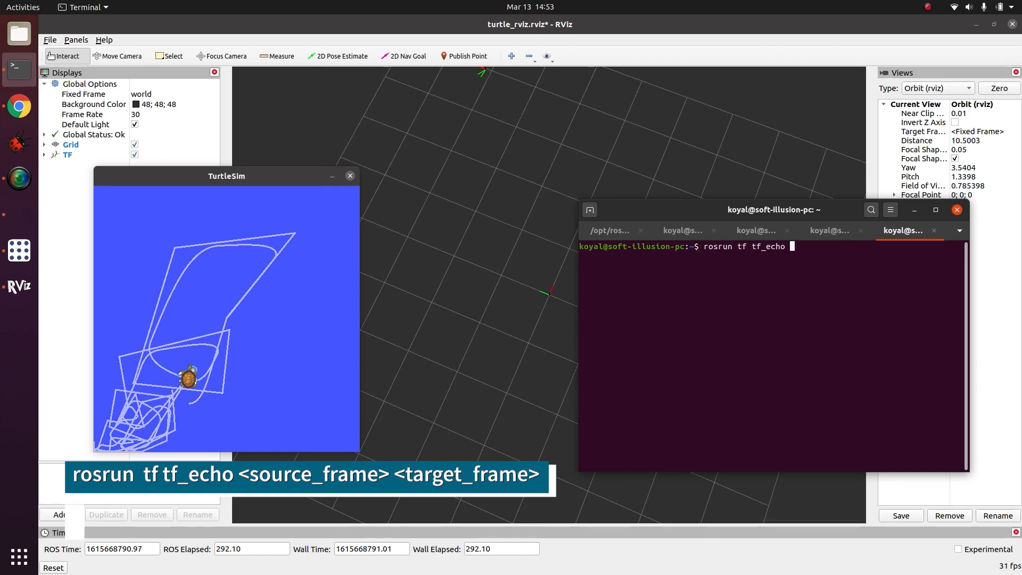
pyautogui.write('turtle1 turtle2')
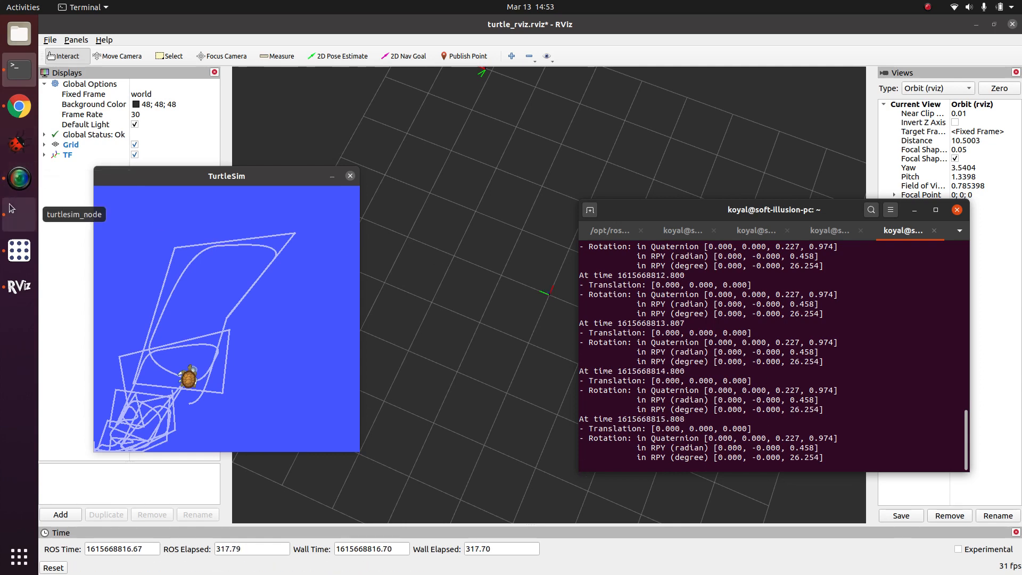
pyautogui.click(609, 230)
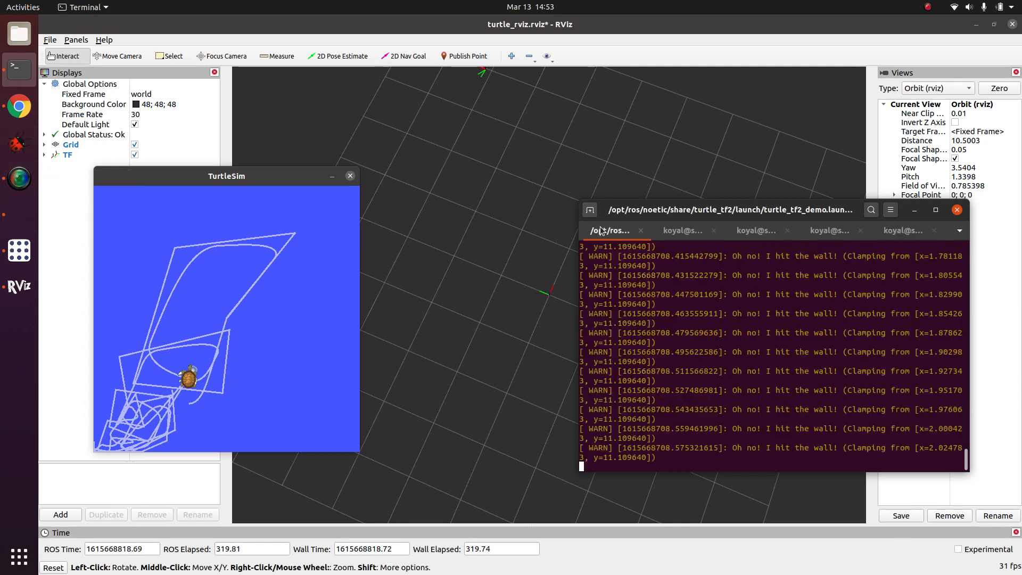